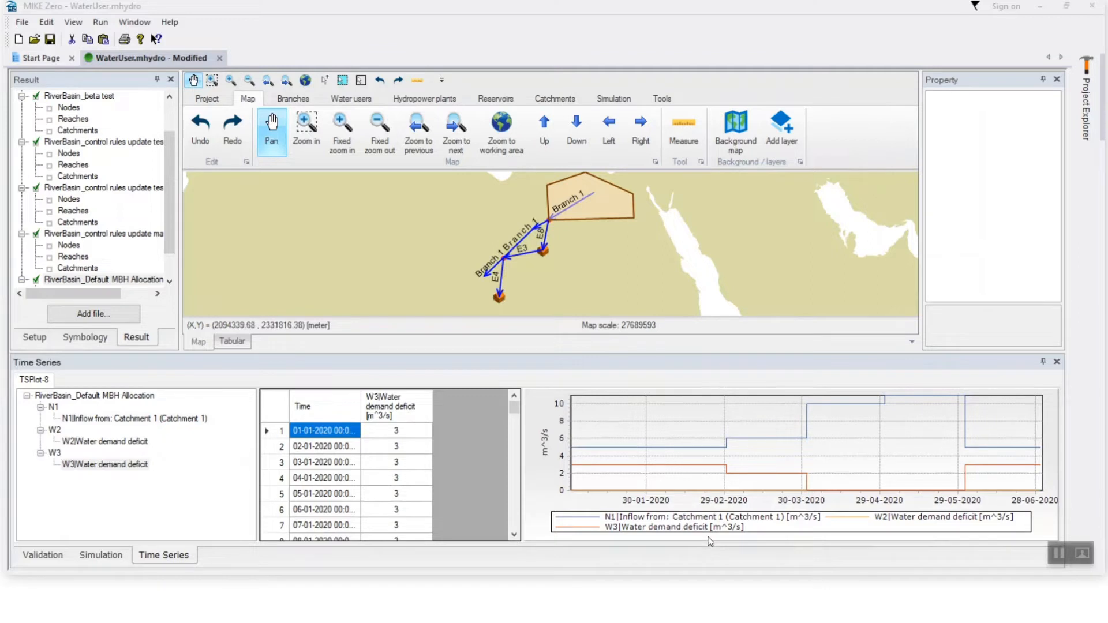
mouse_move(589, 476)
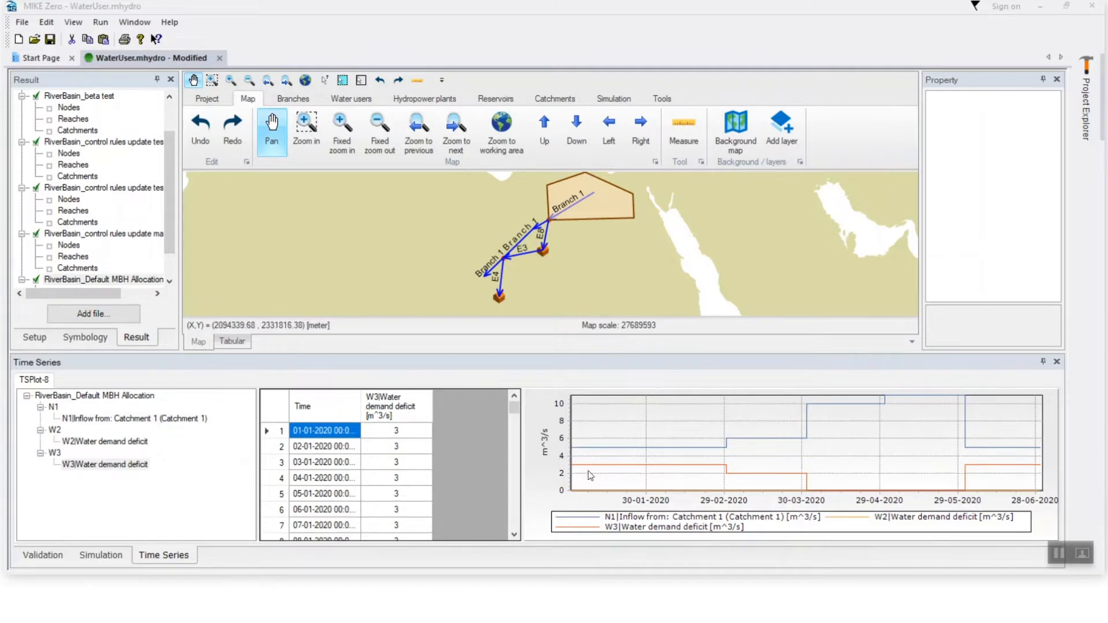
mouse_move(621, 496)
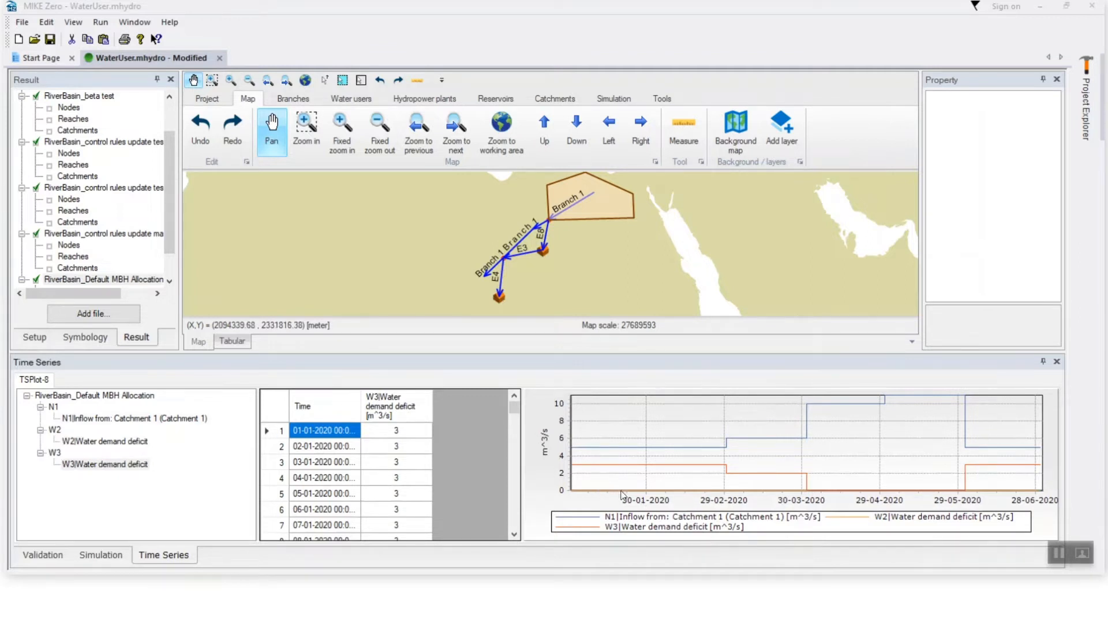
mouse_move(614, 463)
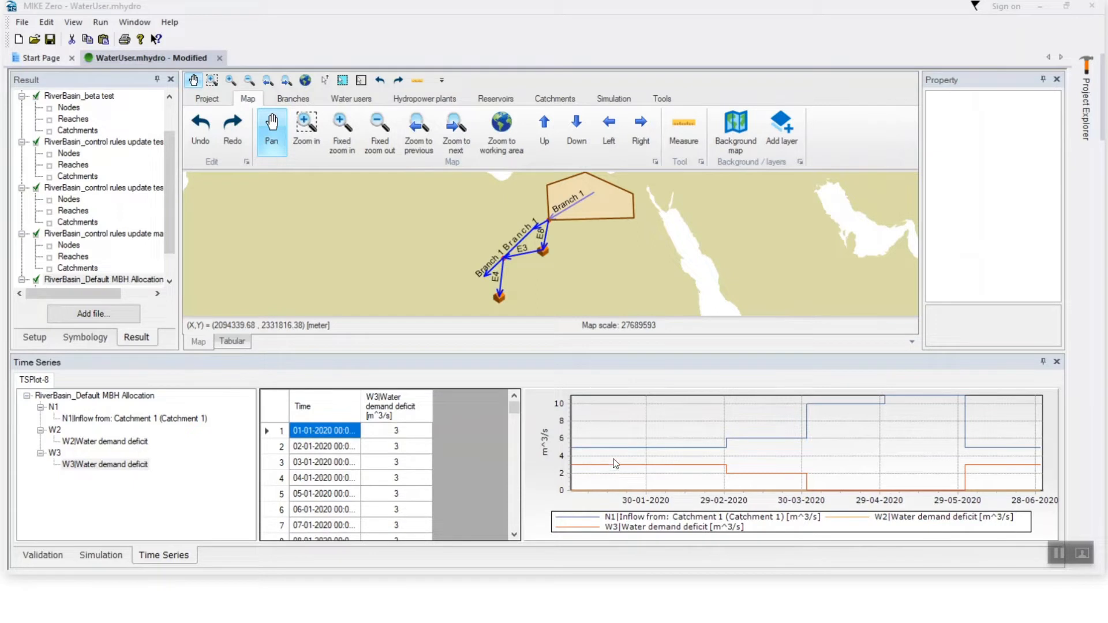
mouse_move(639, 466)
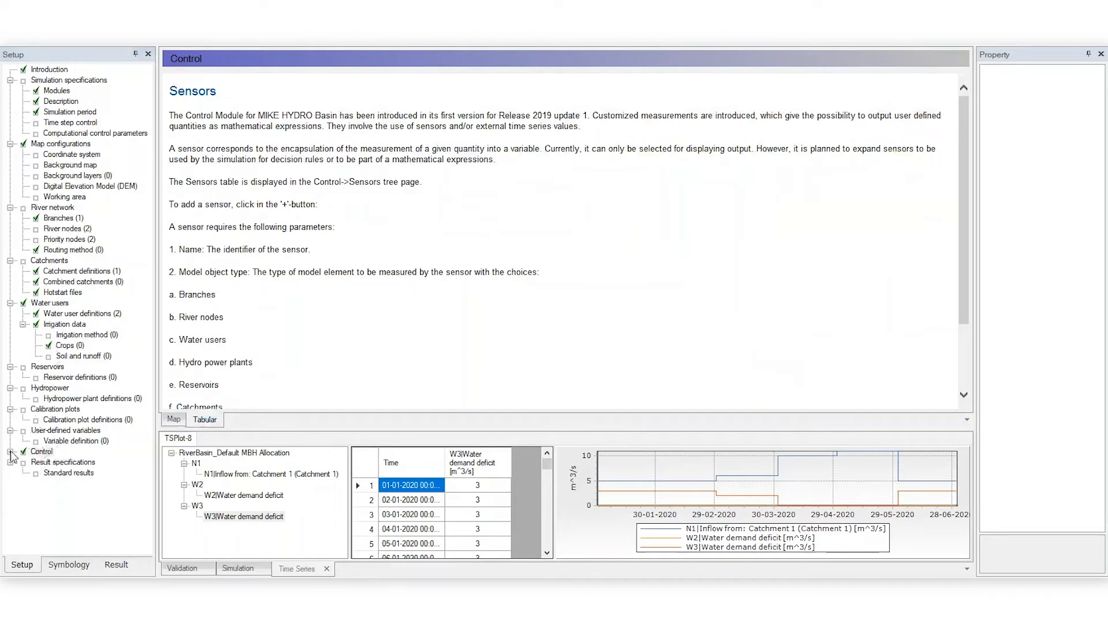
- Expand Control in the setup tree to reveal Sensors and Control rules
left_click(11, 452)
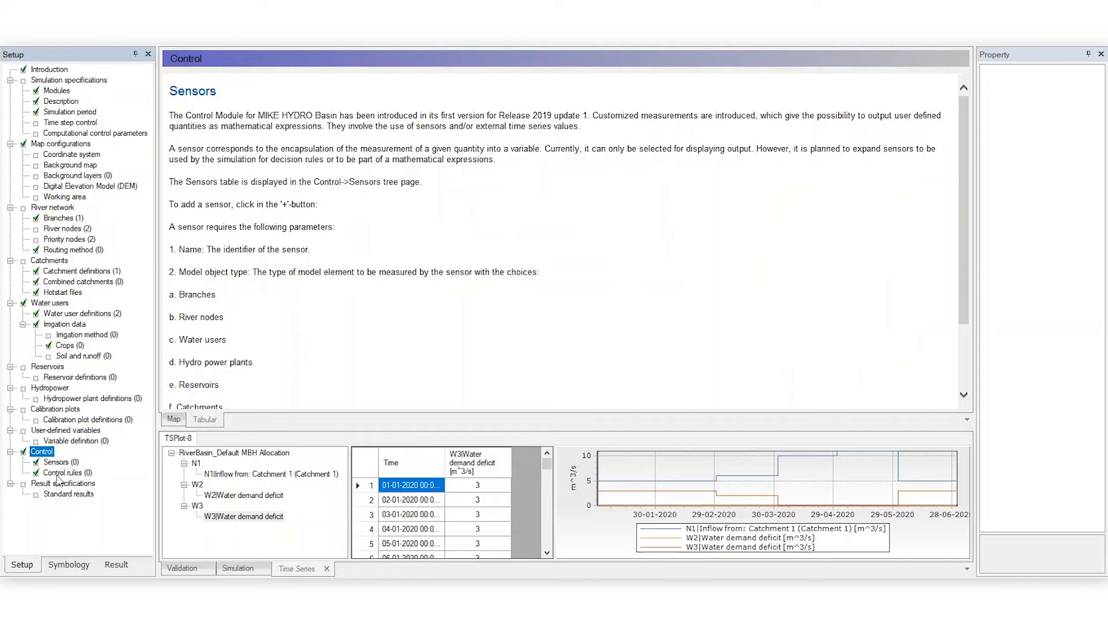
mouse_move(56, 481)
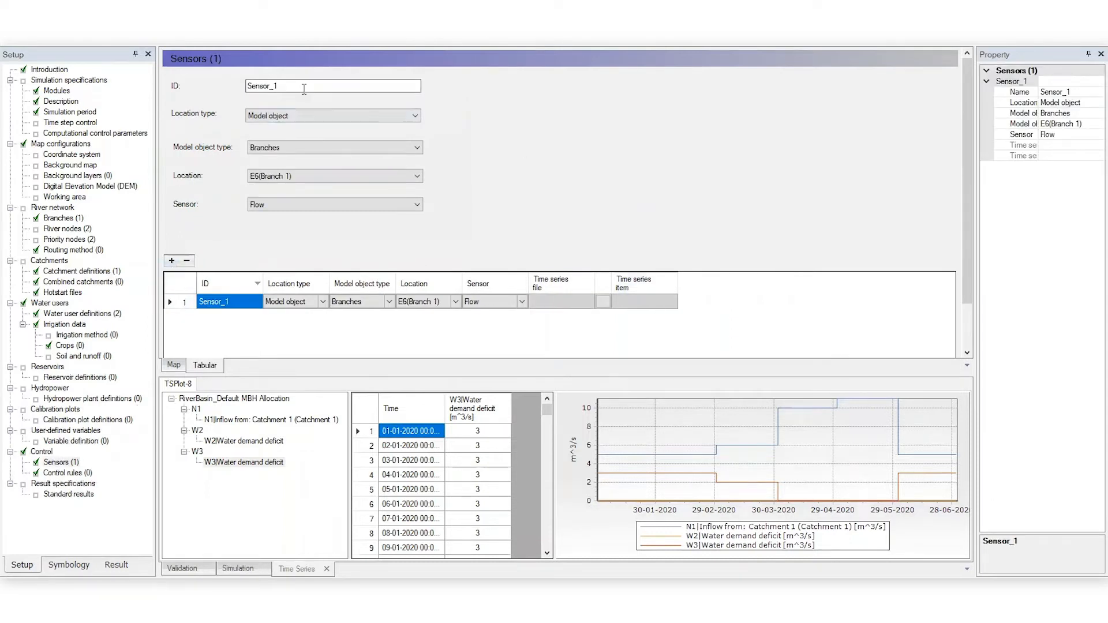
- Create Upstream and Downstream Diversion Point sensors measuring net flow at N1 and N4, then name a third
type("Upstream")
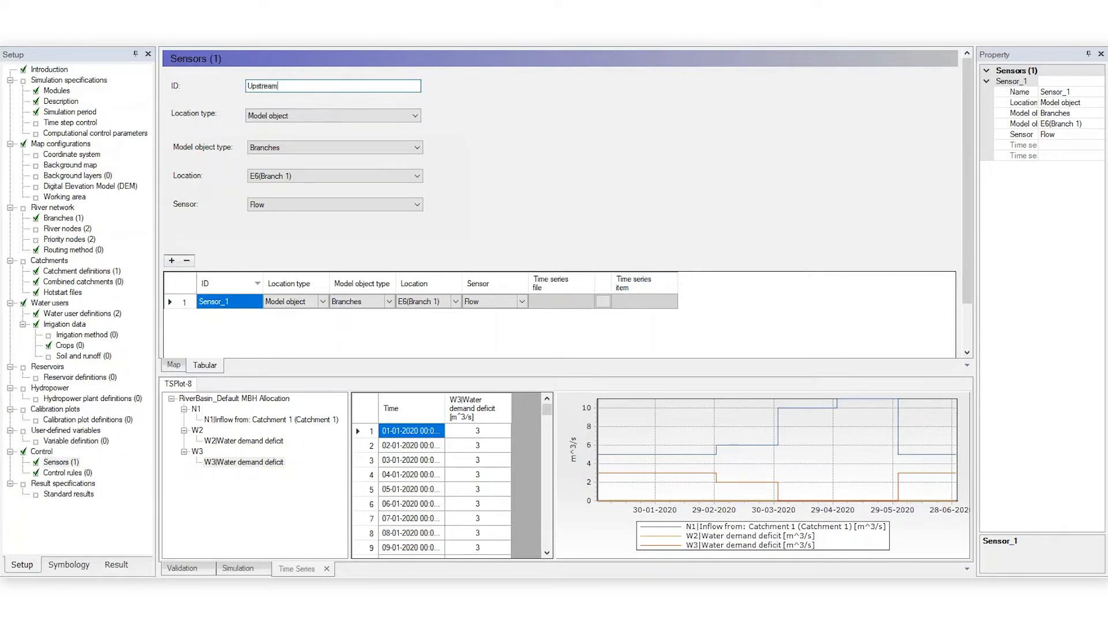
left_click(416, 116)
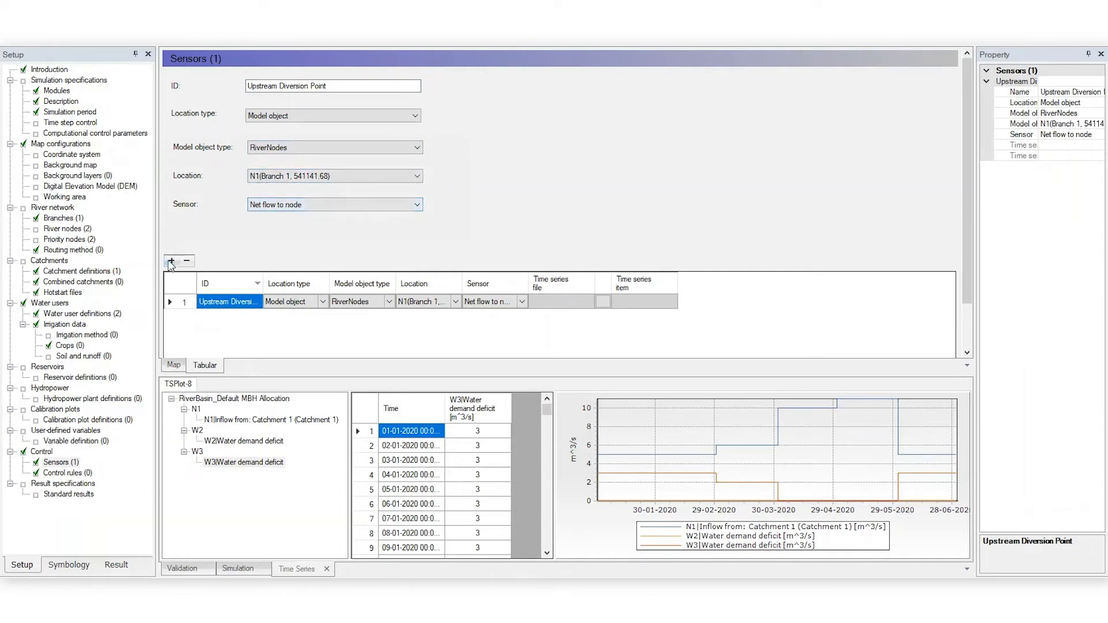
left_click(171, 214)
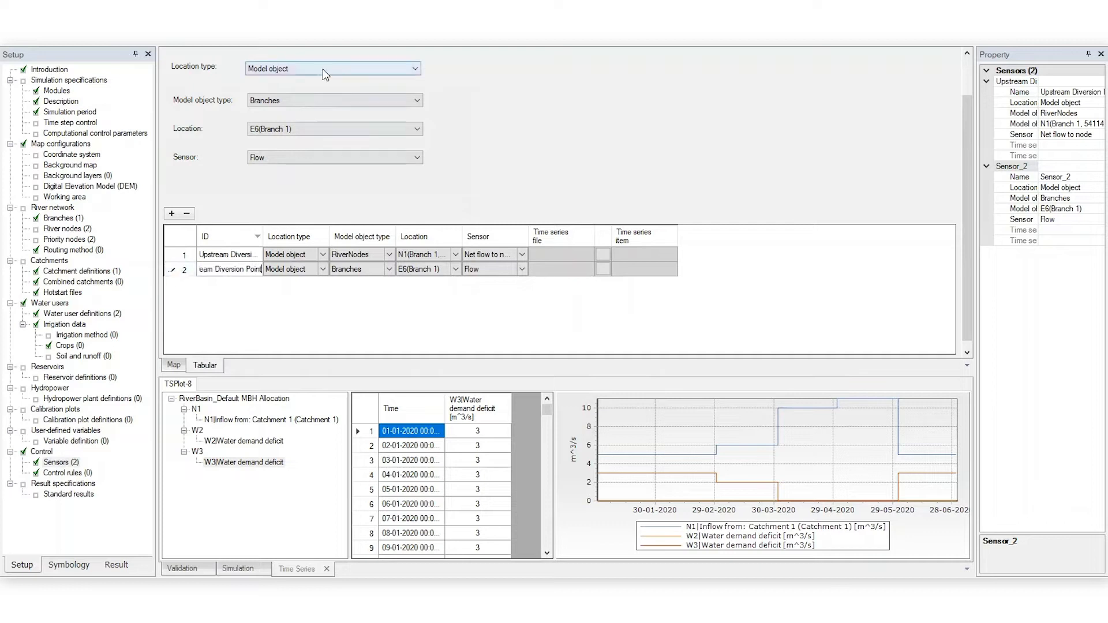
left_click(227, 268)
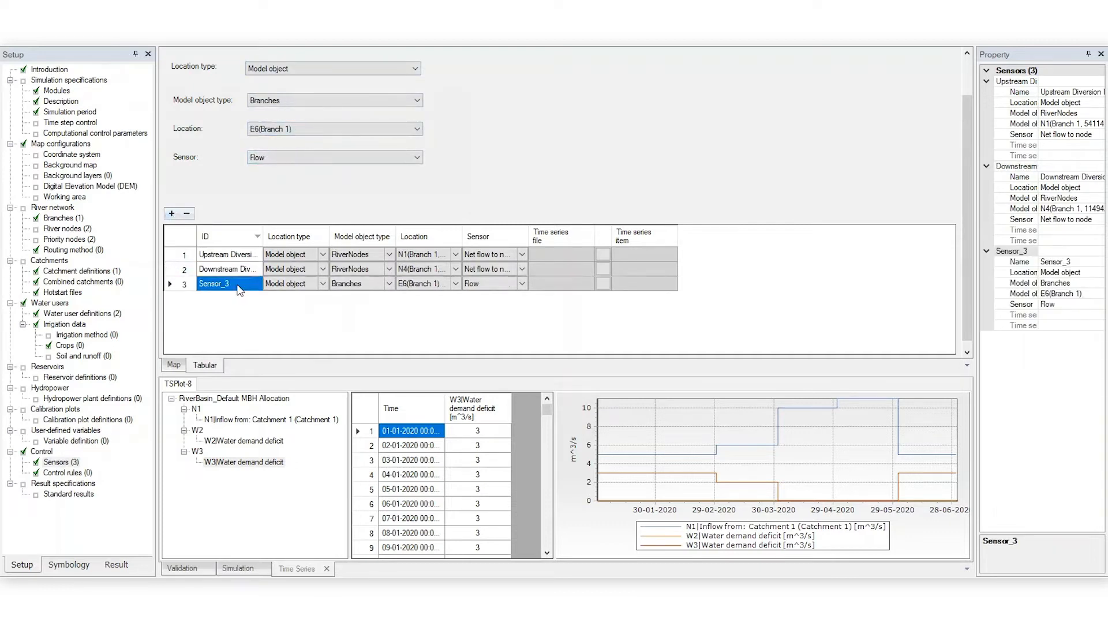
left_click(417, 69)
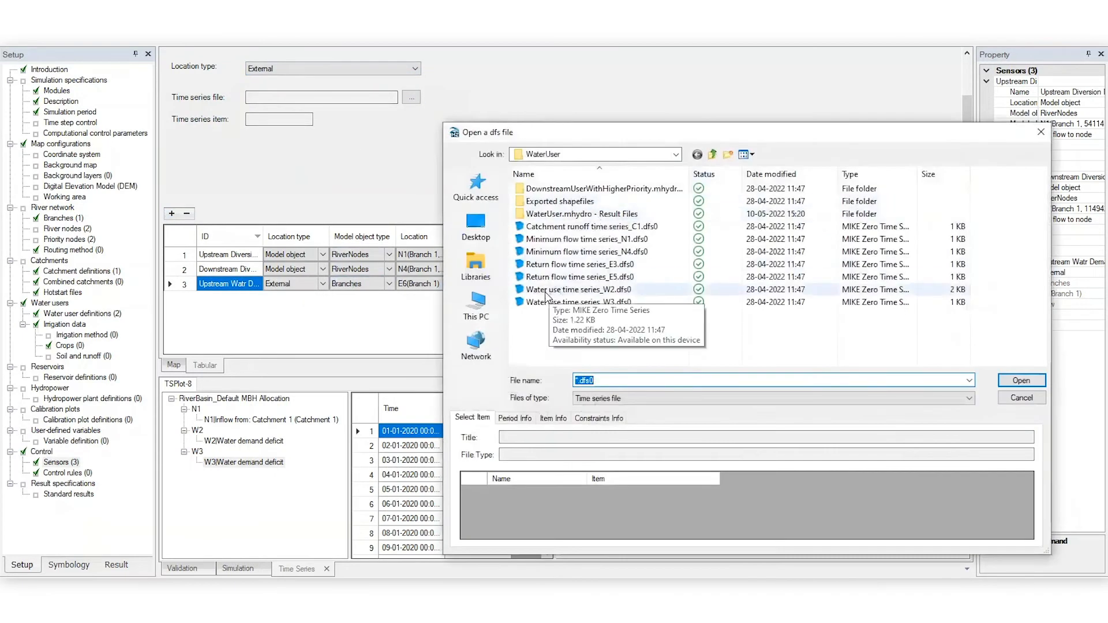
- Link external sensors to W2/W3 water demand and E3 return flow dfs0 series, then view Control rules
left_click(1021, 380)
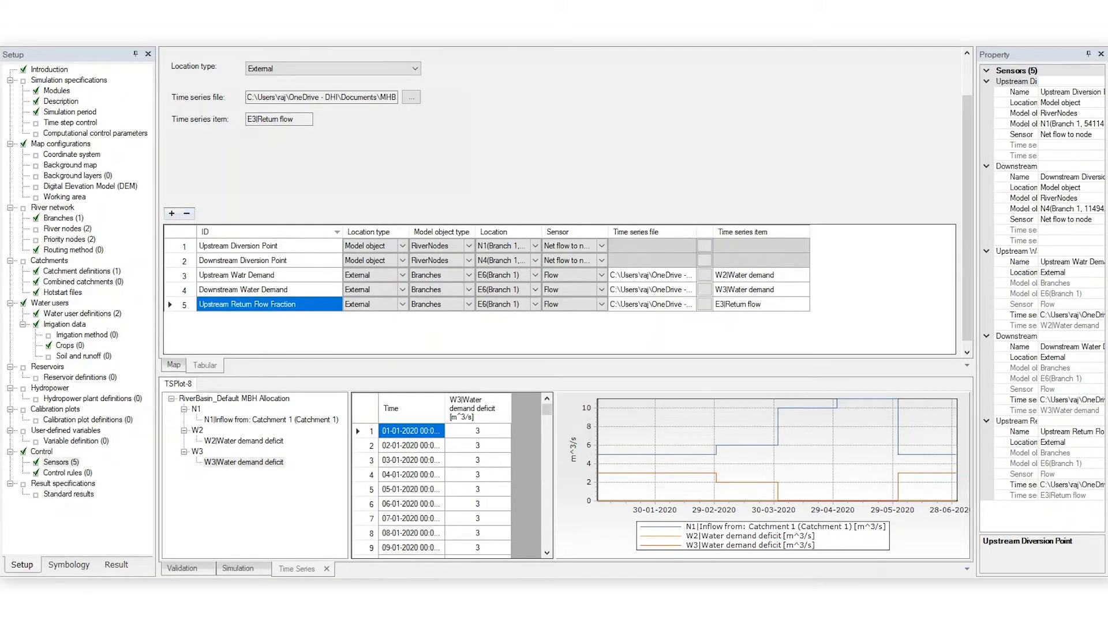
left_click(68, 473)
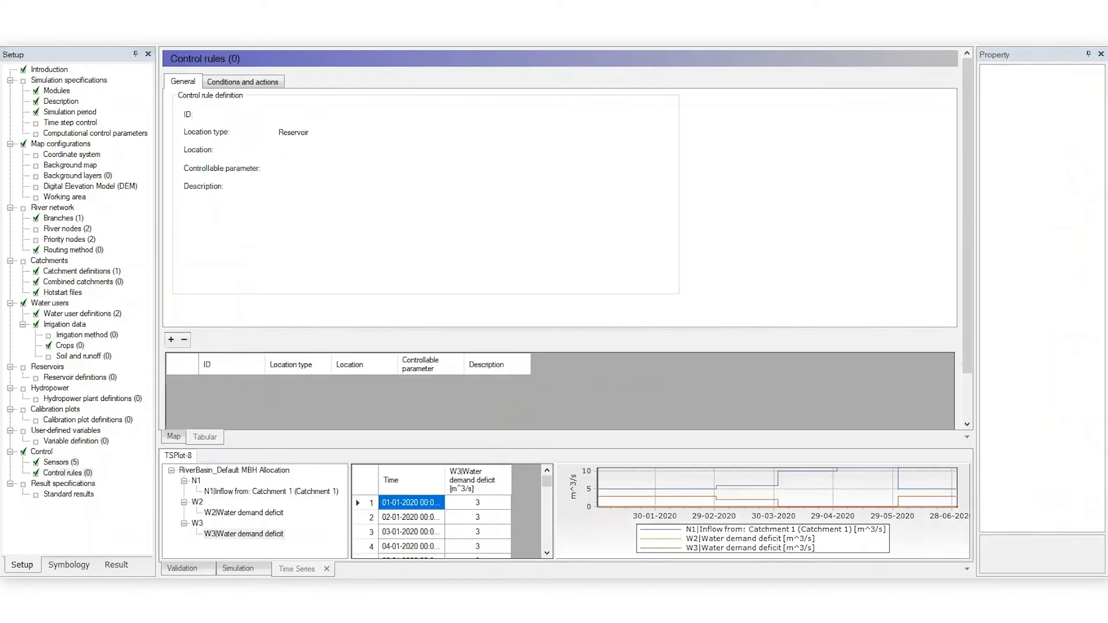
- Add control rule 'Downstream Priority' on water user W2, described 'Setting the W2 water demand'
left_click(171, 340)
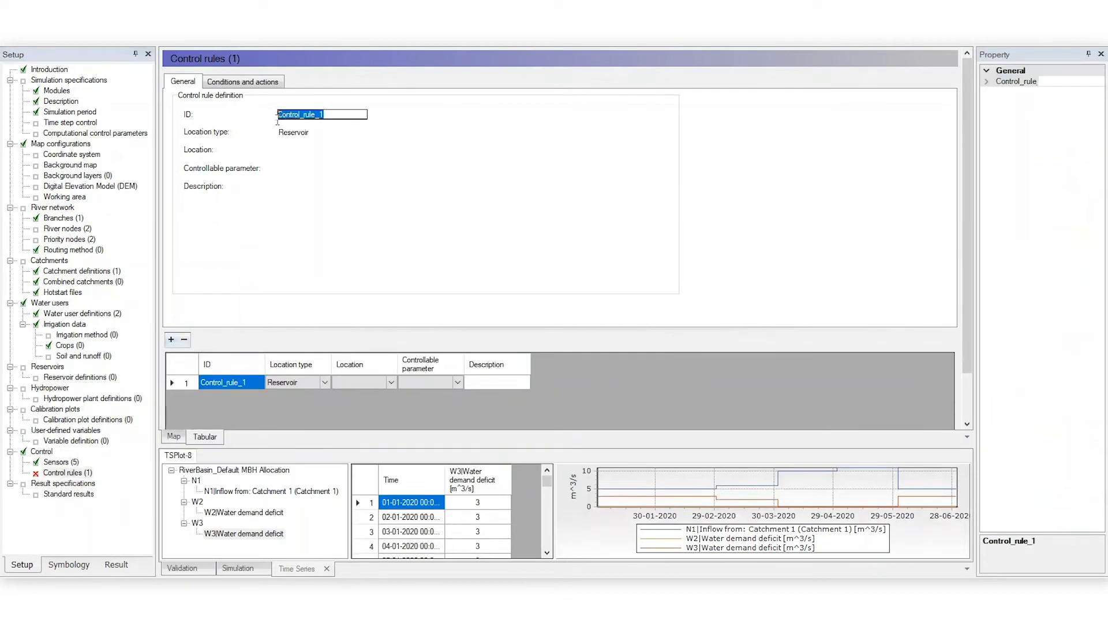
type("Downstream Priority")
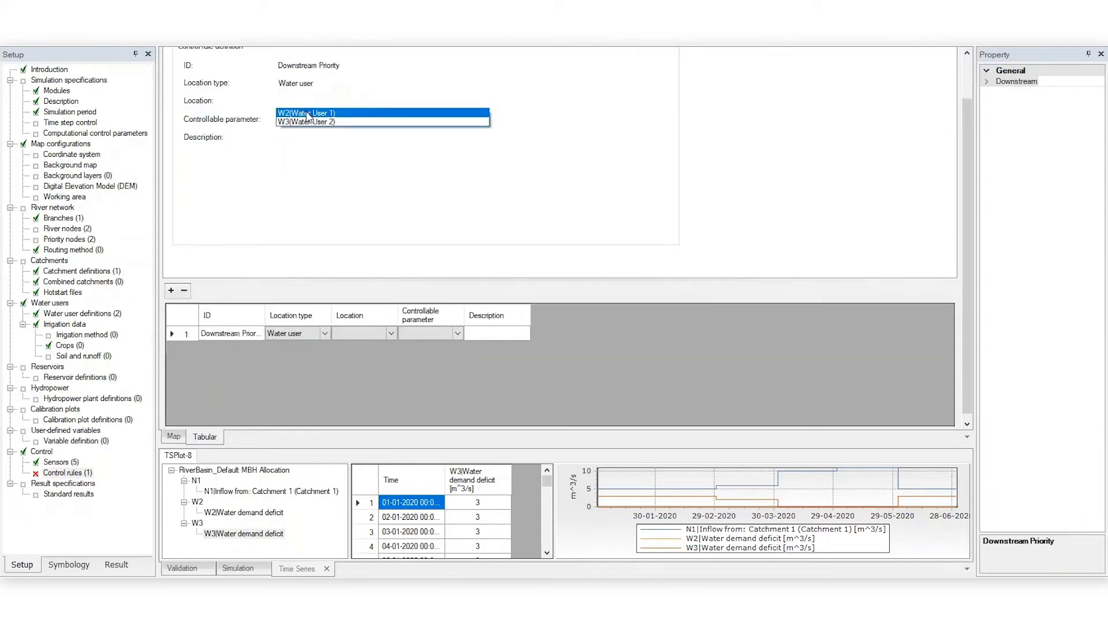
left_click(307, 113)
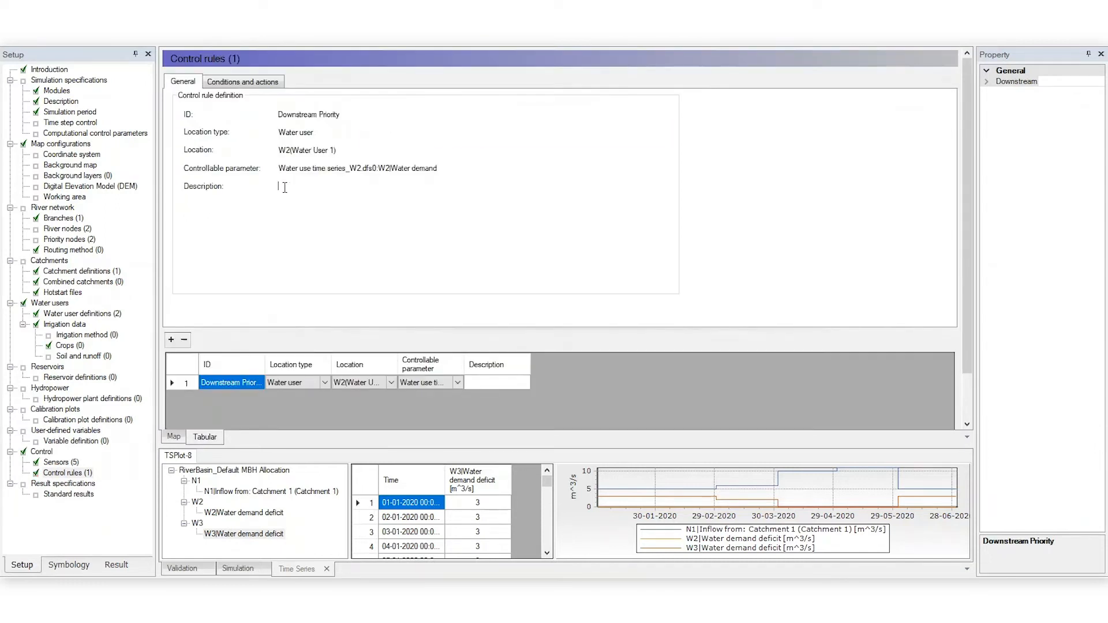
type("Setting the W2 water demand")
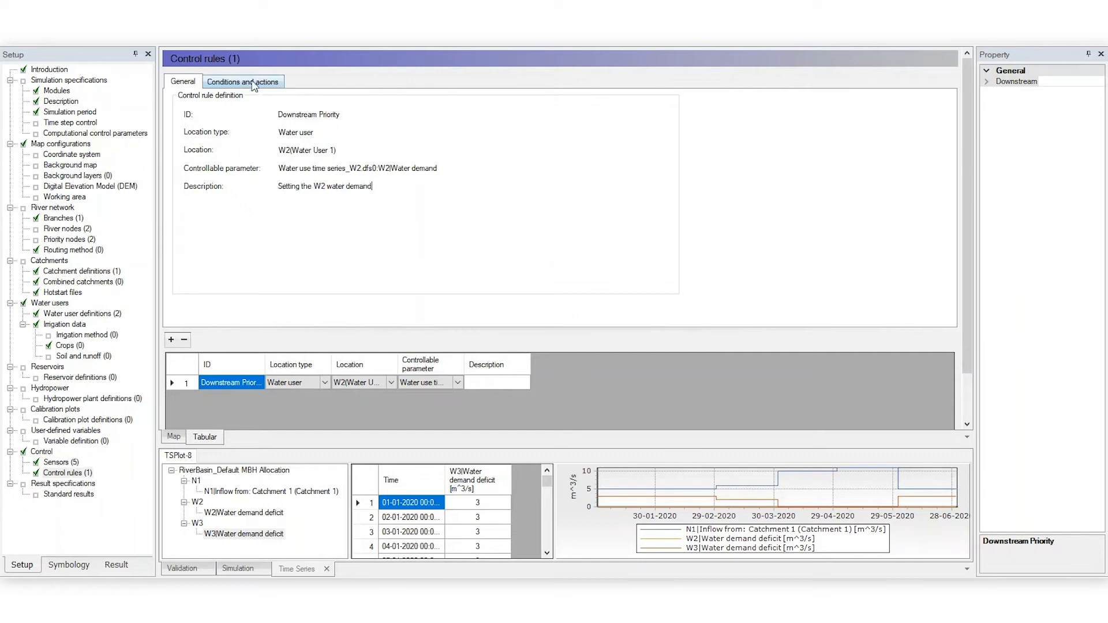
left_click(243, 81)
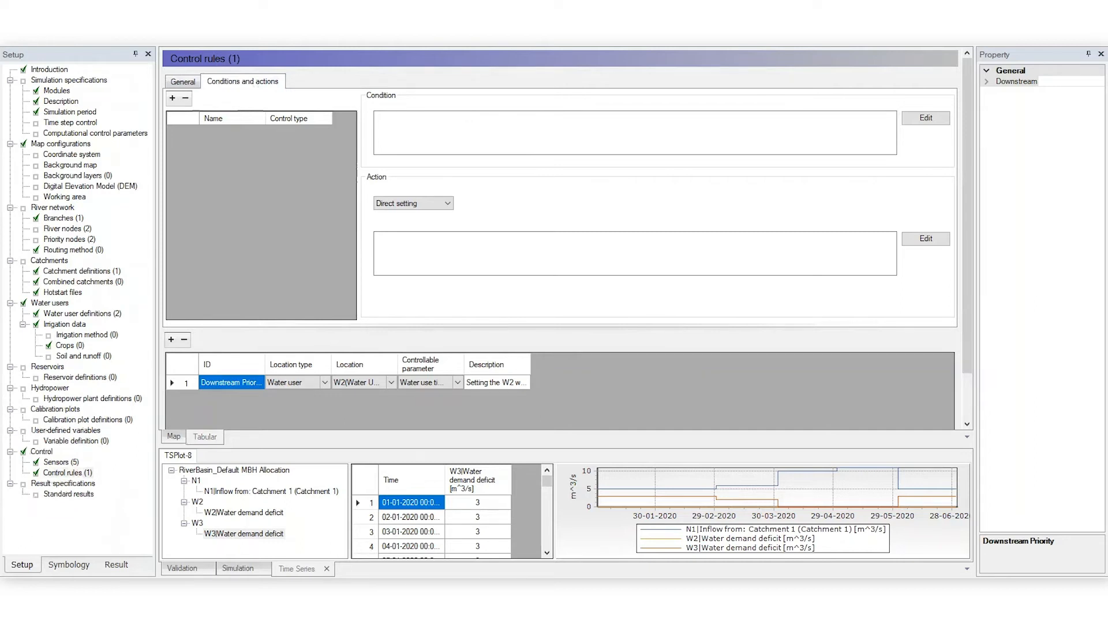
- Add condition 'Upstream Diversion Point <= Downstream Water Demand' and validate it without errors
left_click(170, 98)
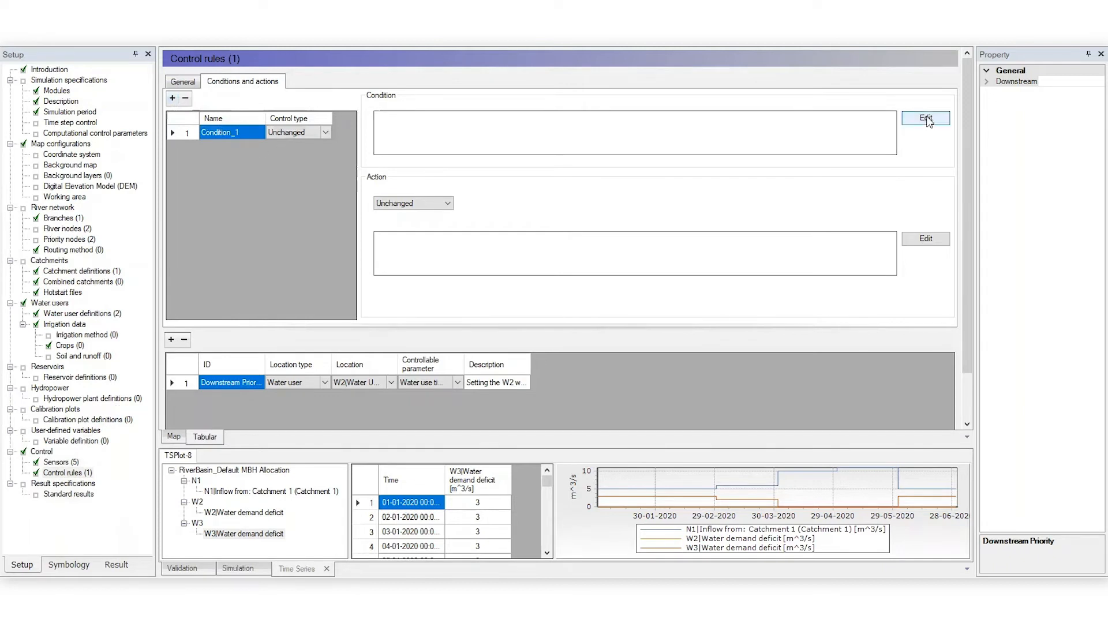
left_click(926, 118)
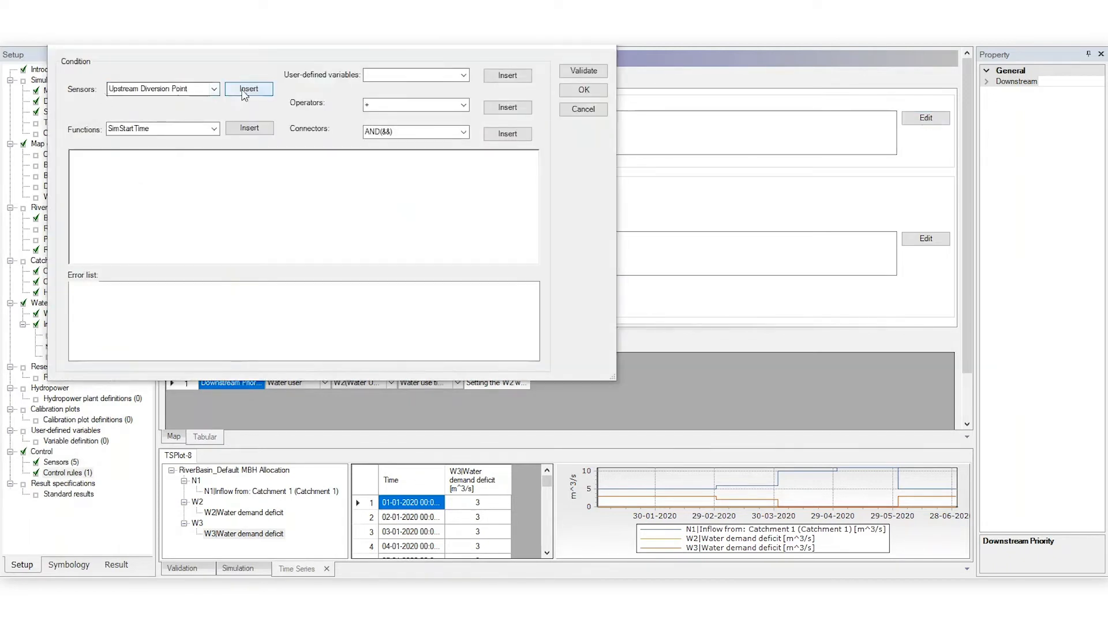
left_click(248, 88)
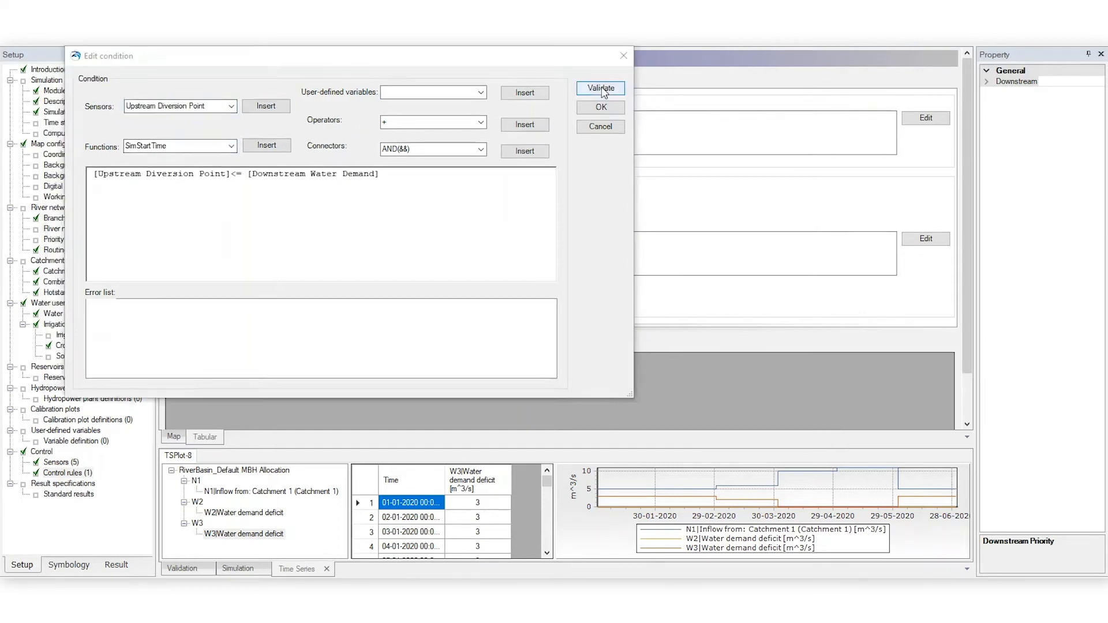
left_click(600, 88)
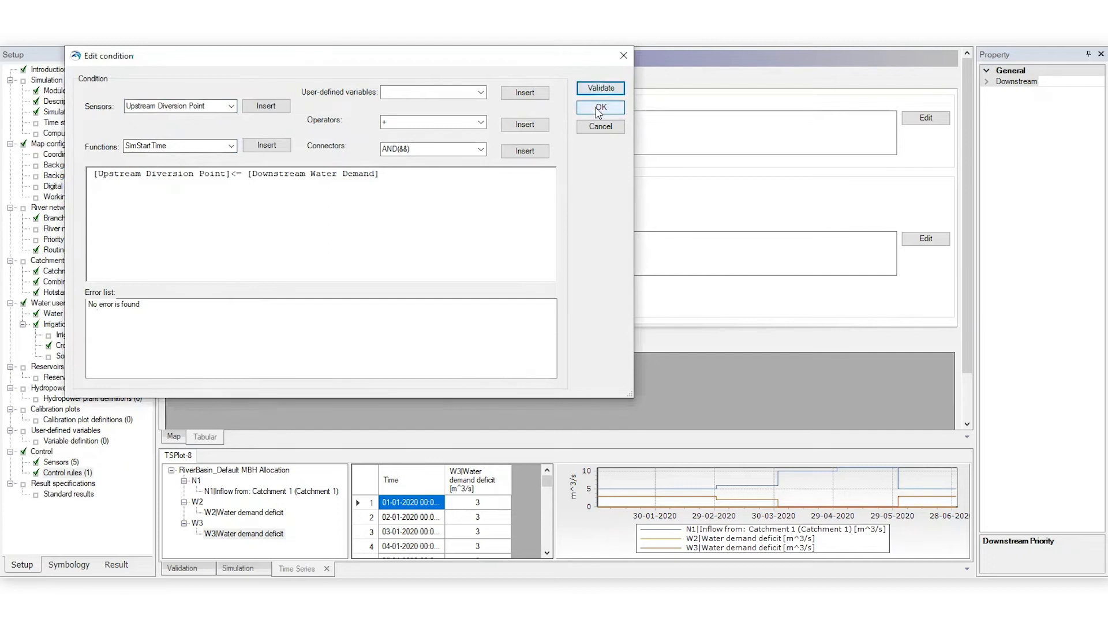
left_click(600, 108)
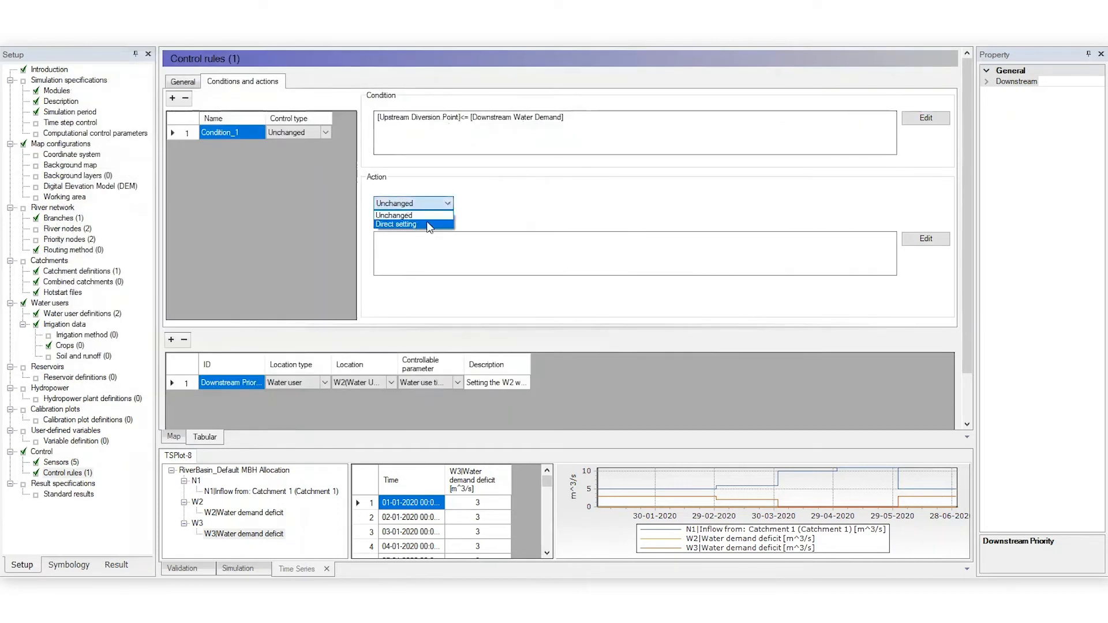
- Give the first condition a direct setting of 0 and add Condition_2
left_click(396, 224)
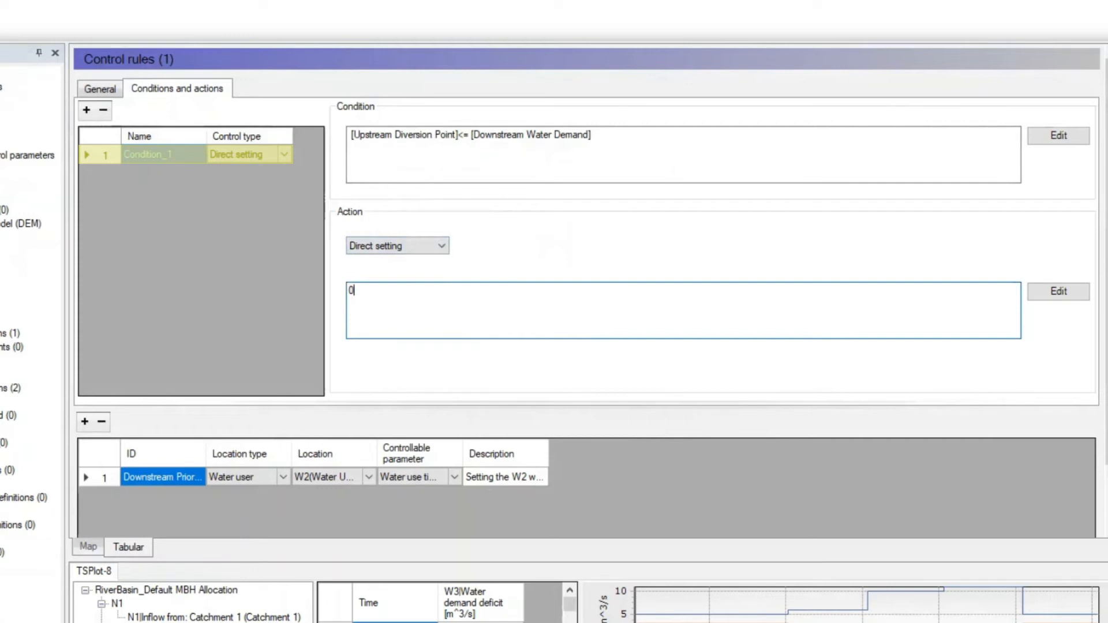
left_click(163, 154)
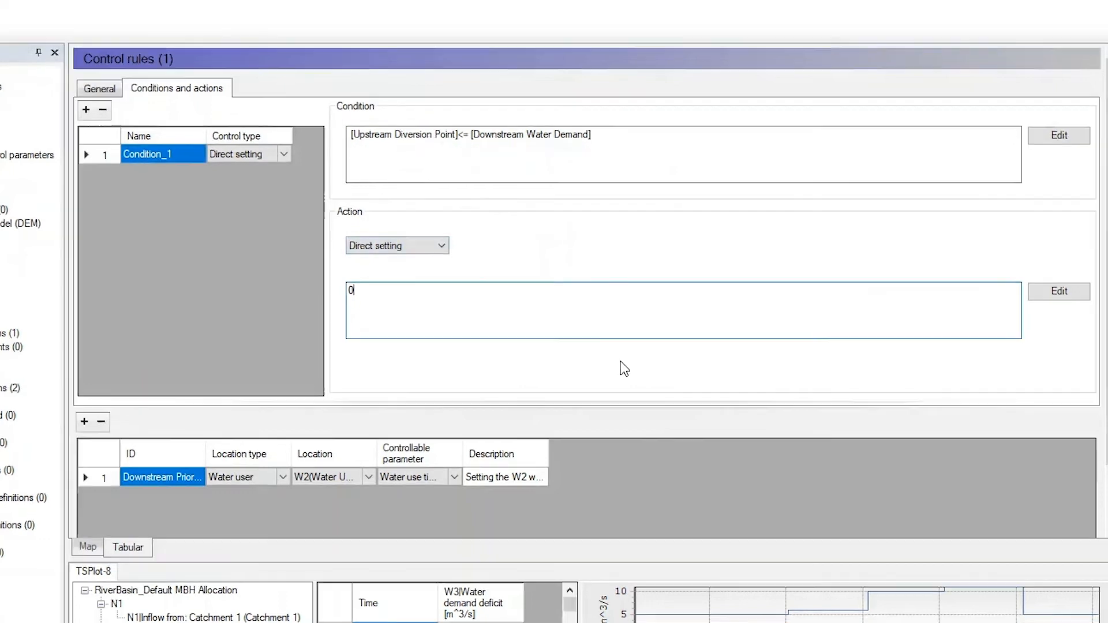
left_click(85, 111)
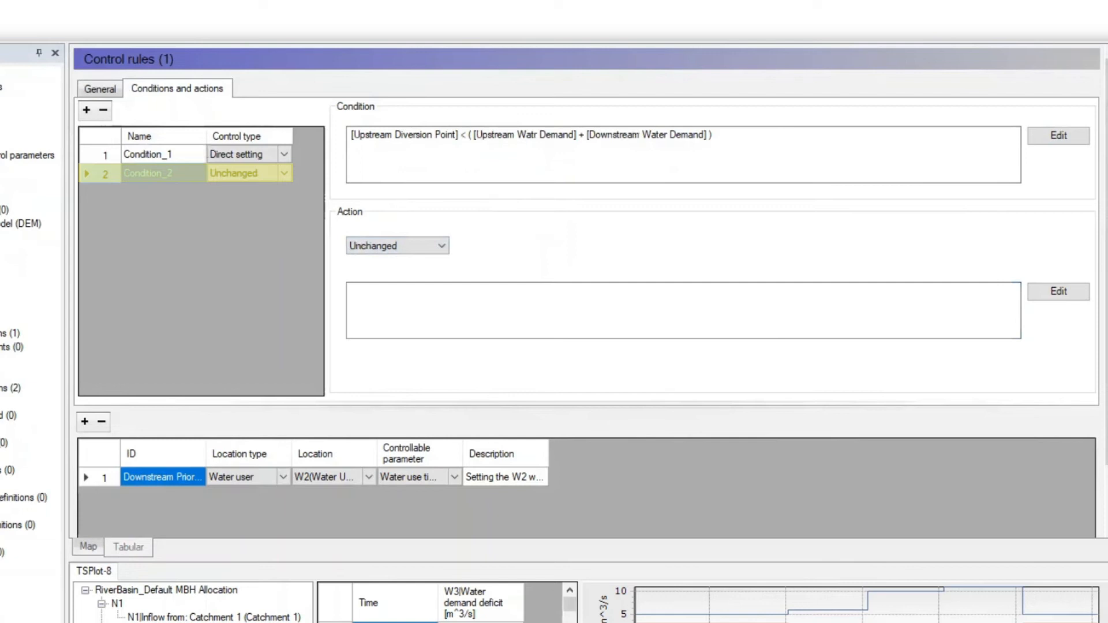
left_click(163, 174)
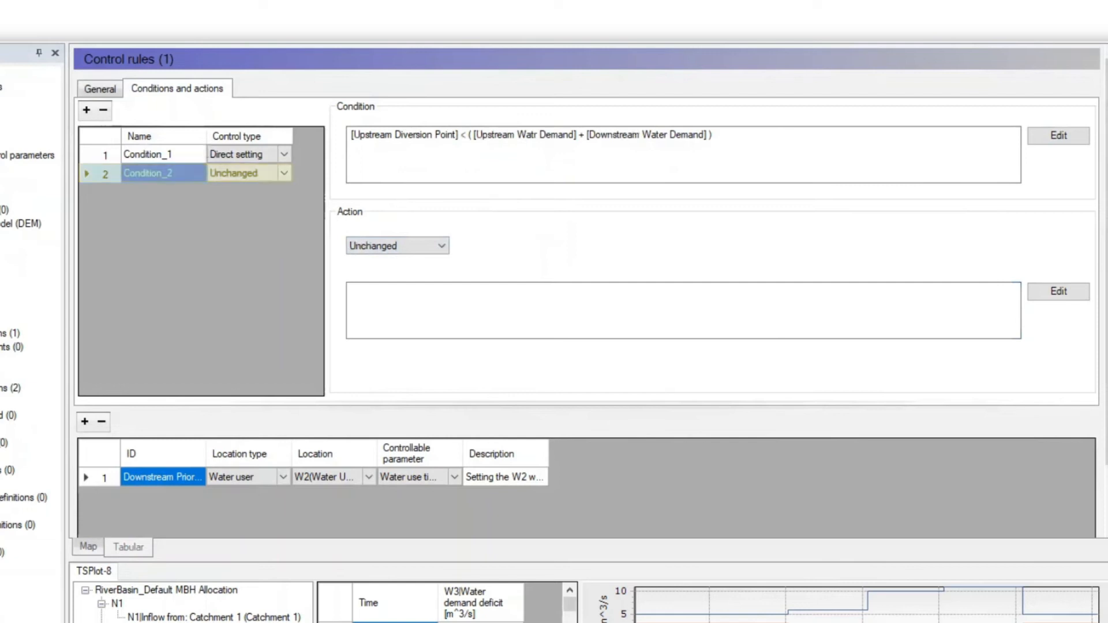
left_click(148, 173)
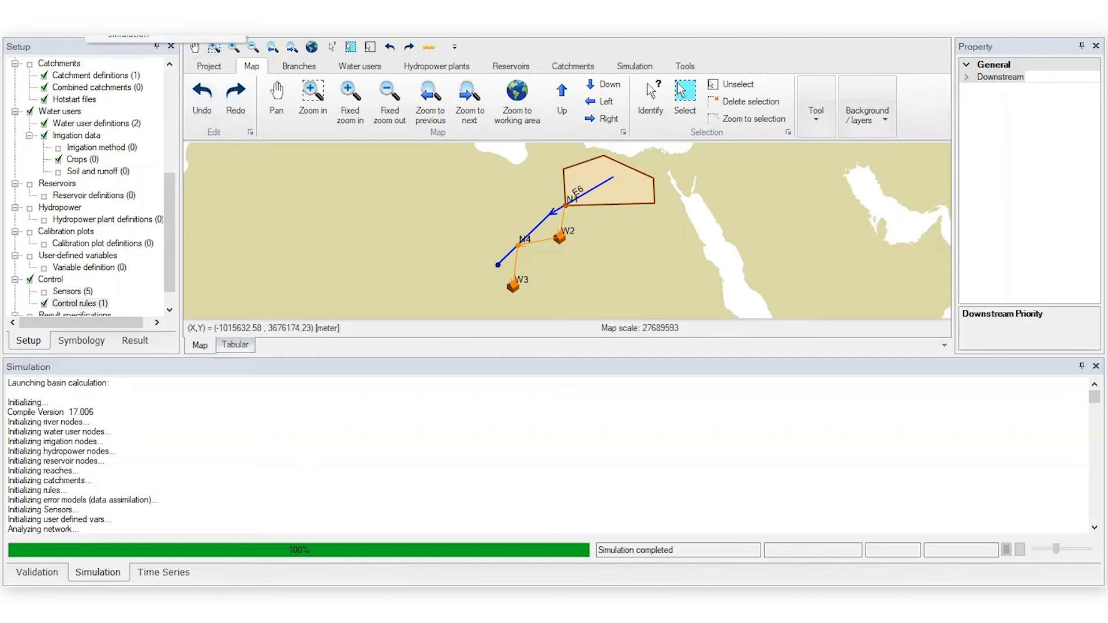
- Show the Result panel listing the control-rules-update result files
left_click(36, 572)
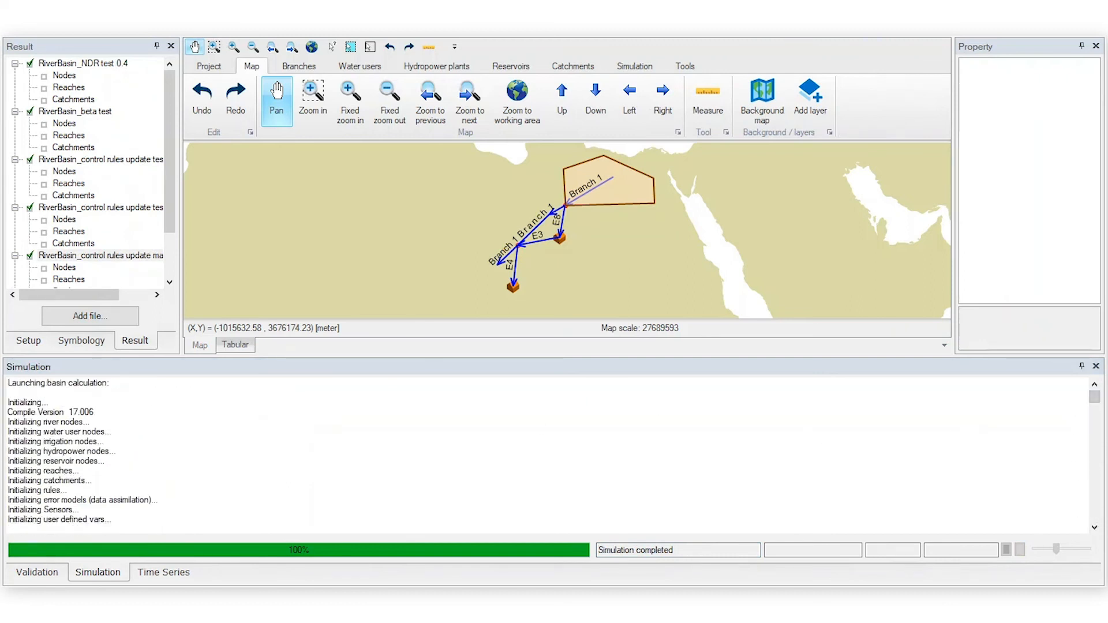
- Display TSPlot-1 with N1 inflow and W2/W3 water demand deficits
left_click(163, 573)
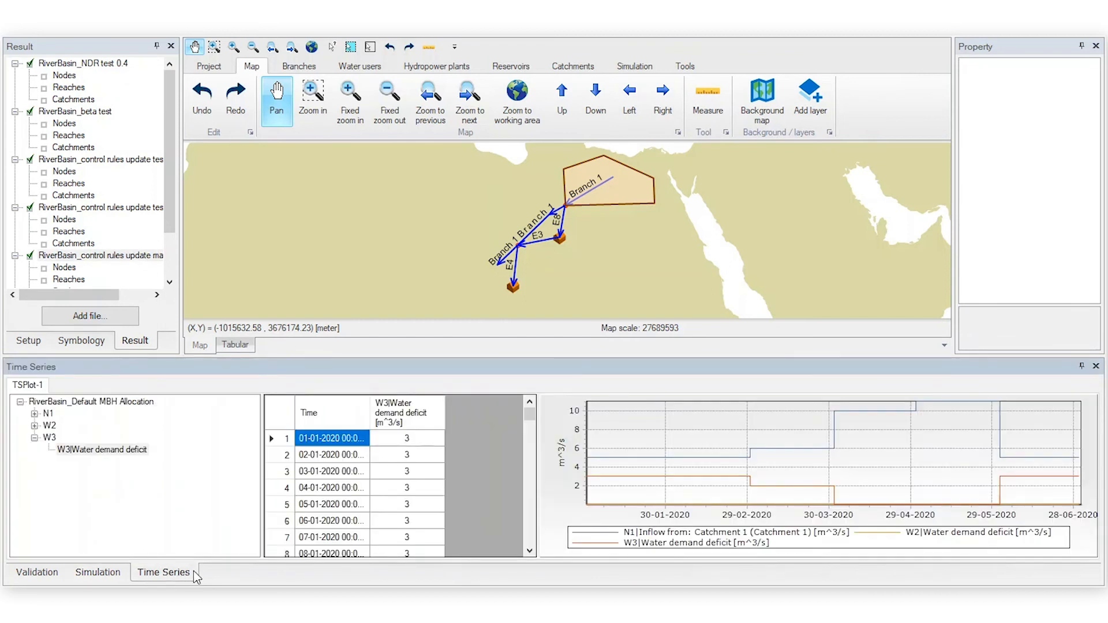
mouse_move(642, 524)
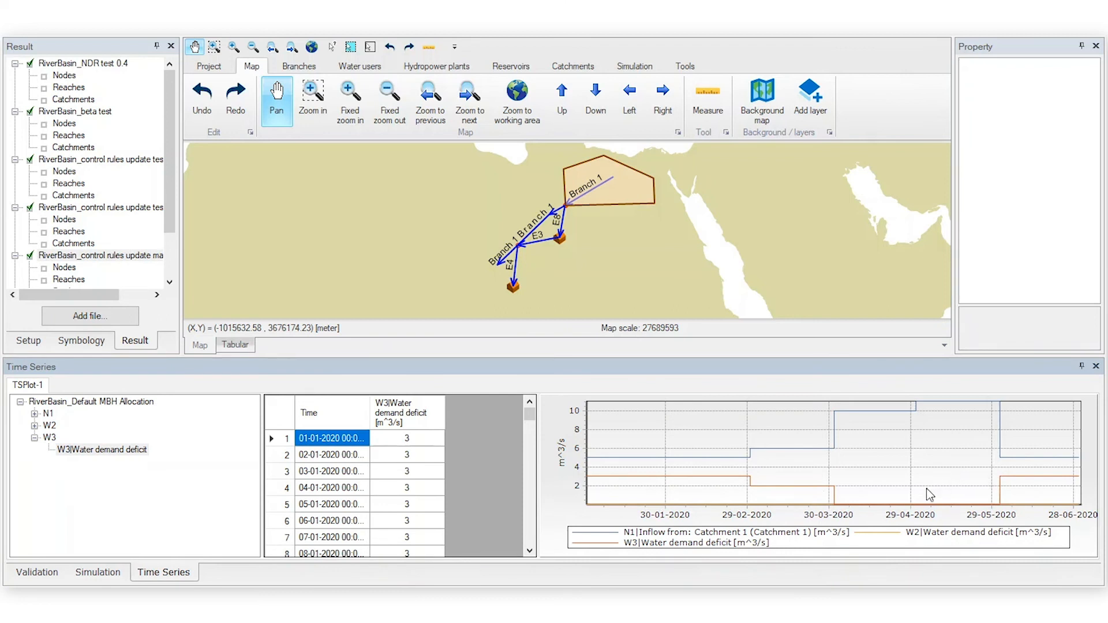
mouse_move(619, 477)
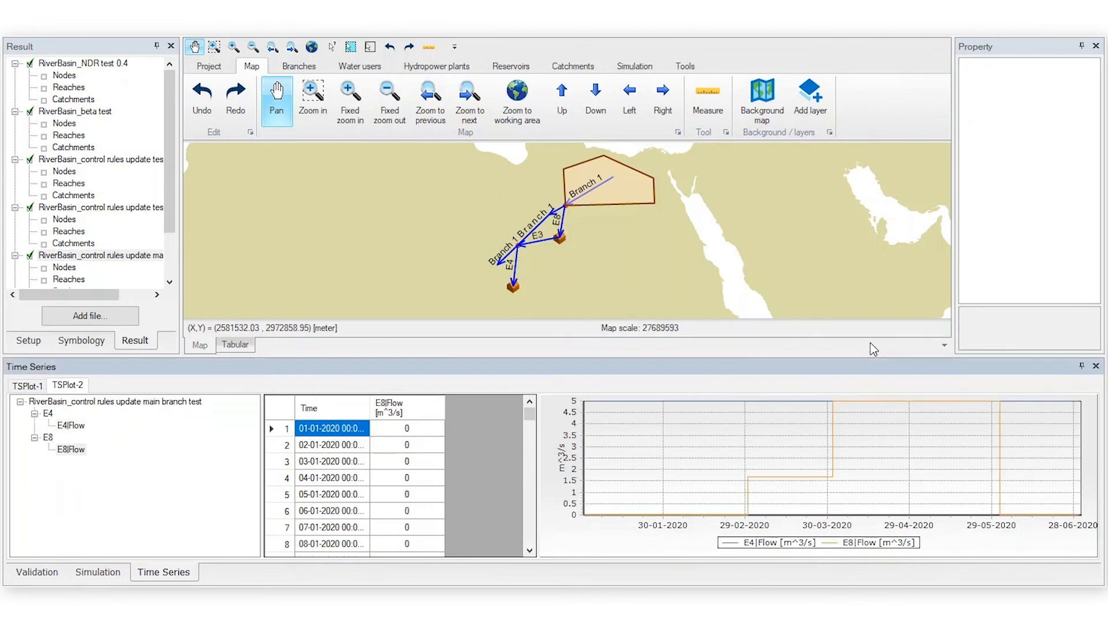
mouse_move(812, 486)
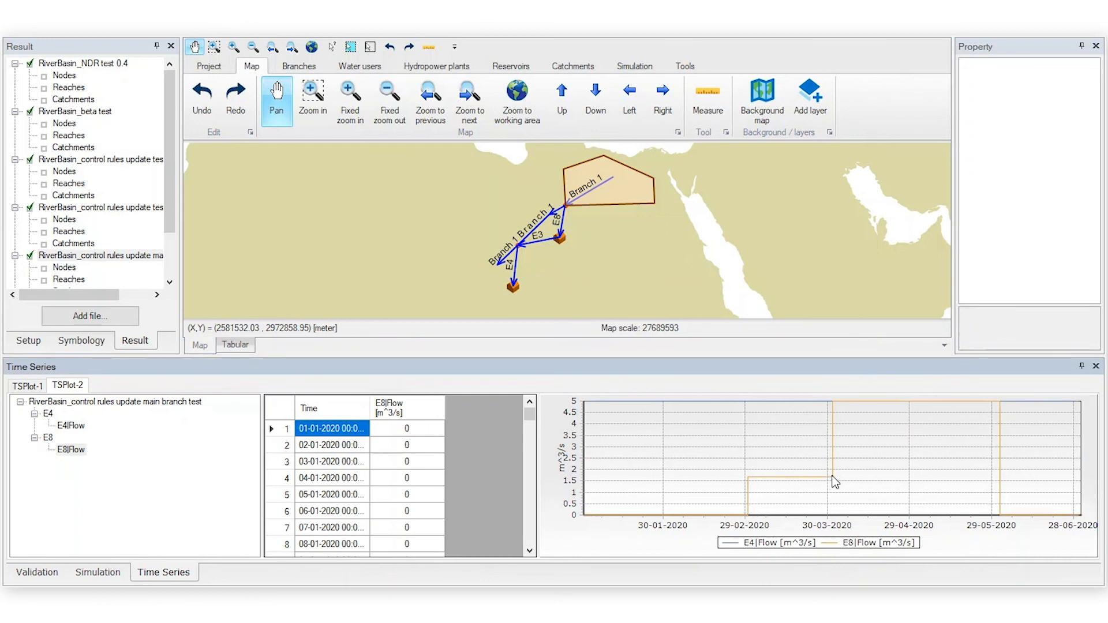
mouse_move(1036, 521)
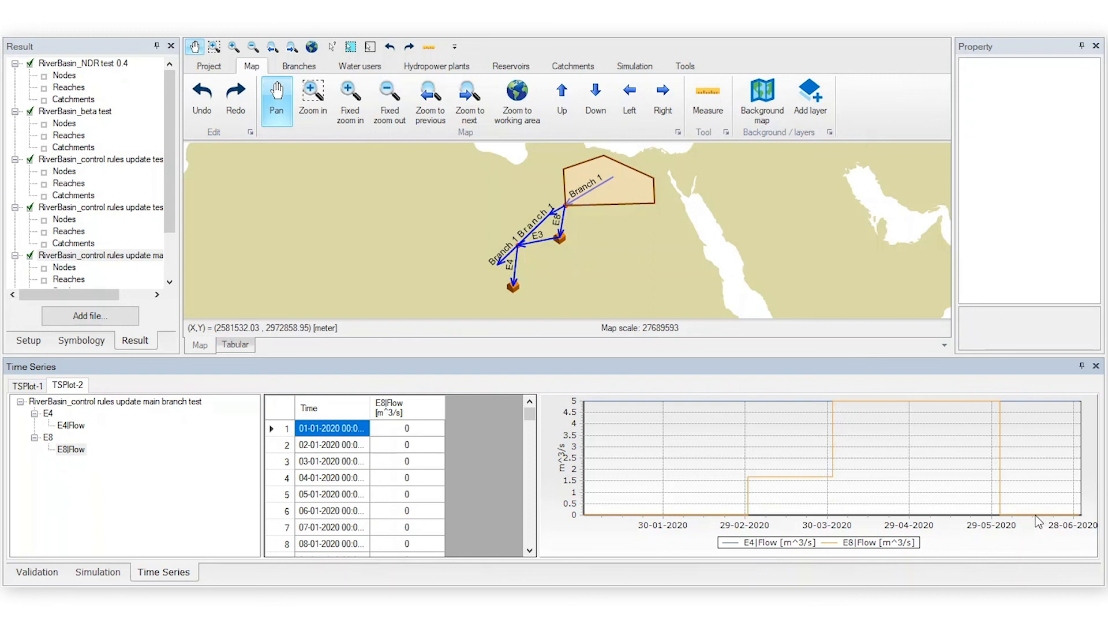